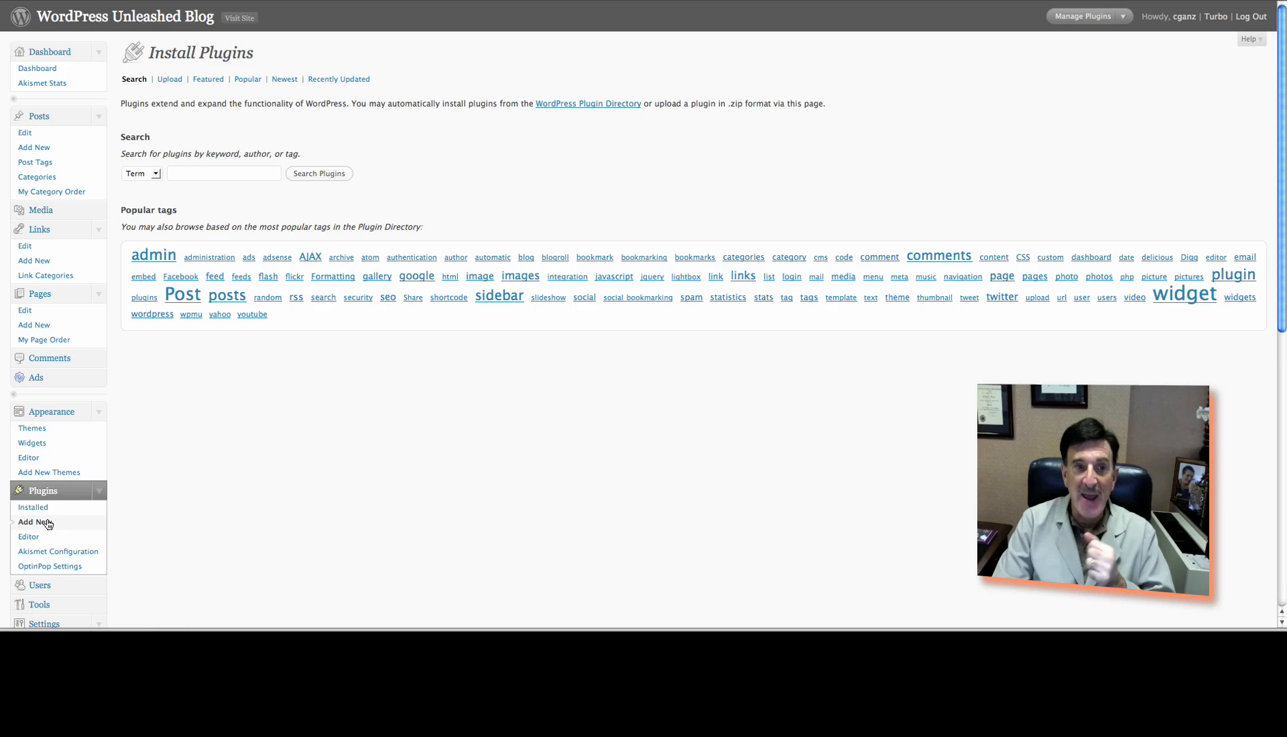
mouse_move(415, 286)
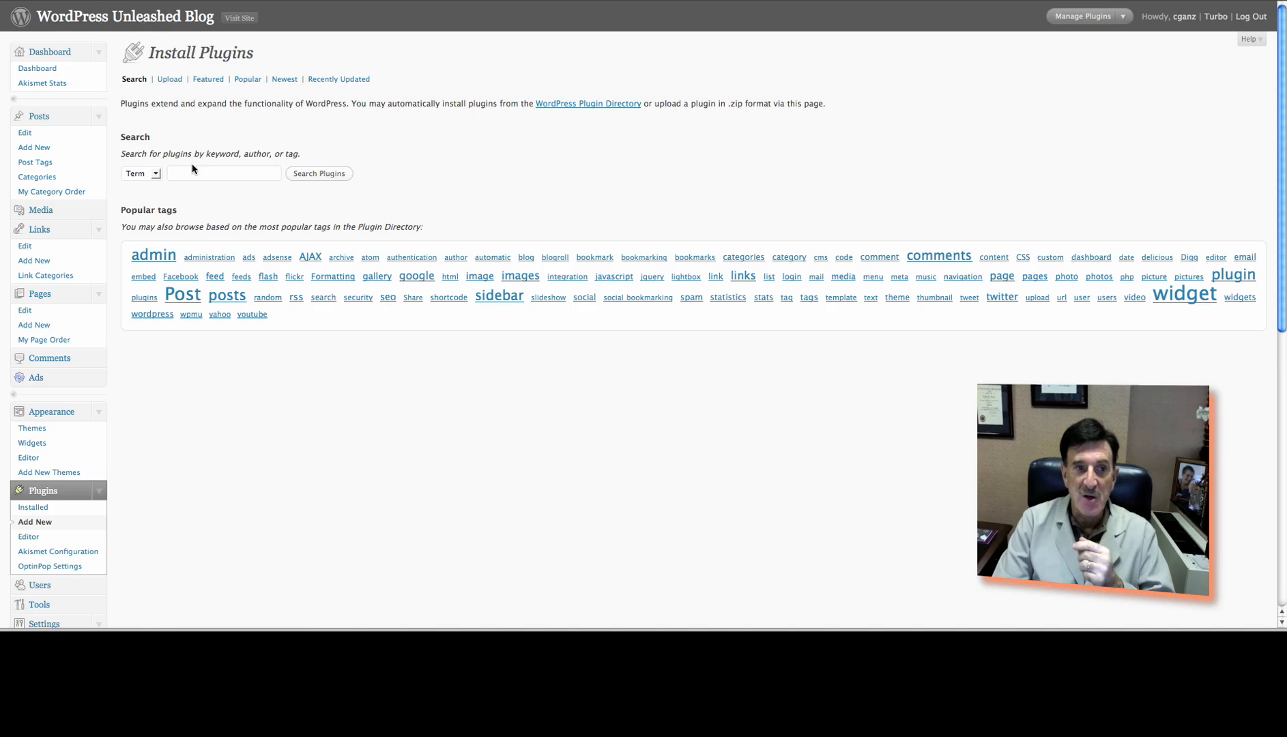
Enter "translate" as the plugin search term without submitting it
text(translate)
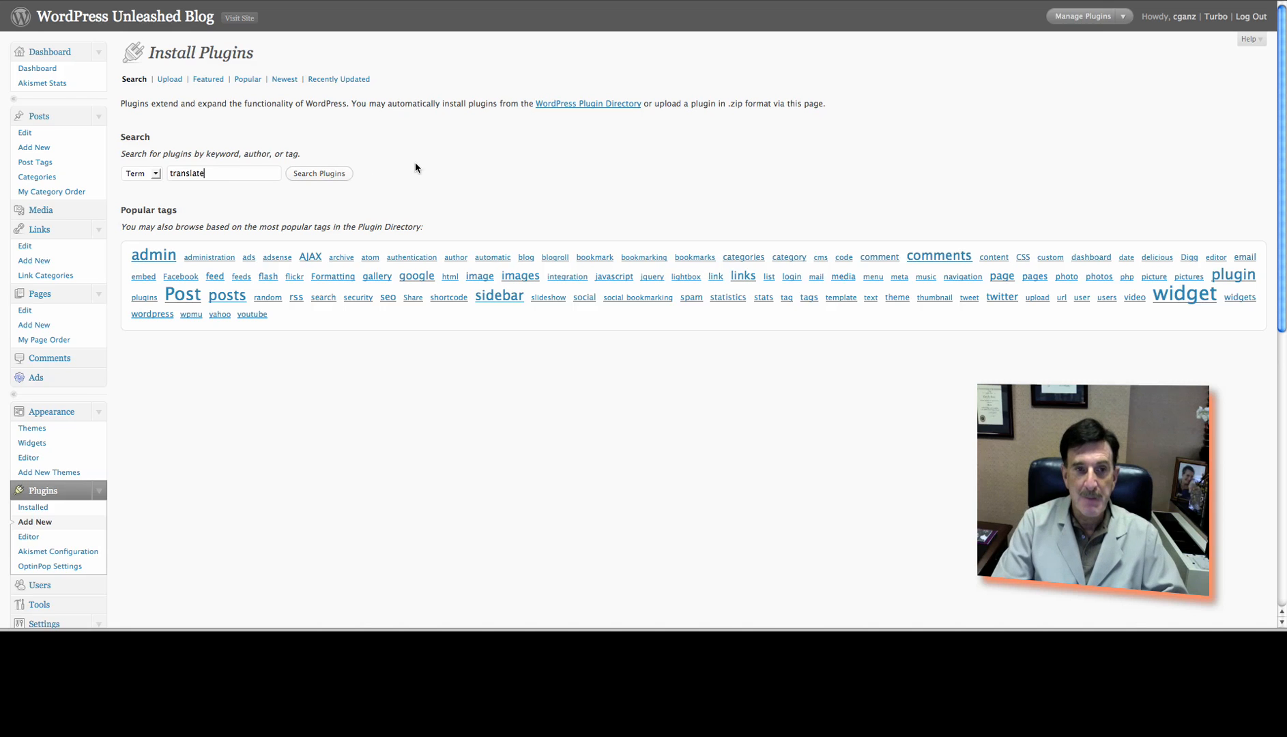
Submit the "translate" search and look through the results, including Translate This
click(318, 173)
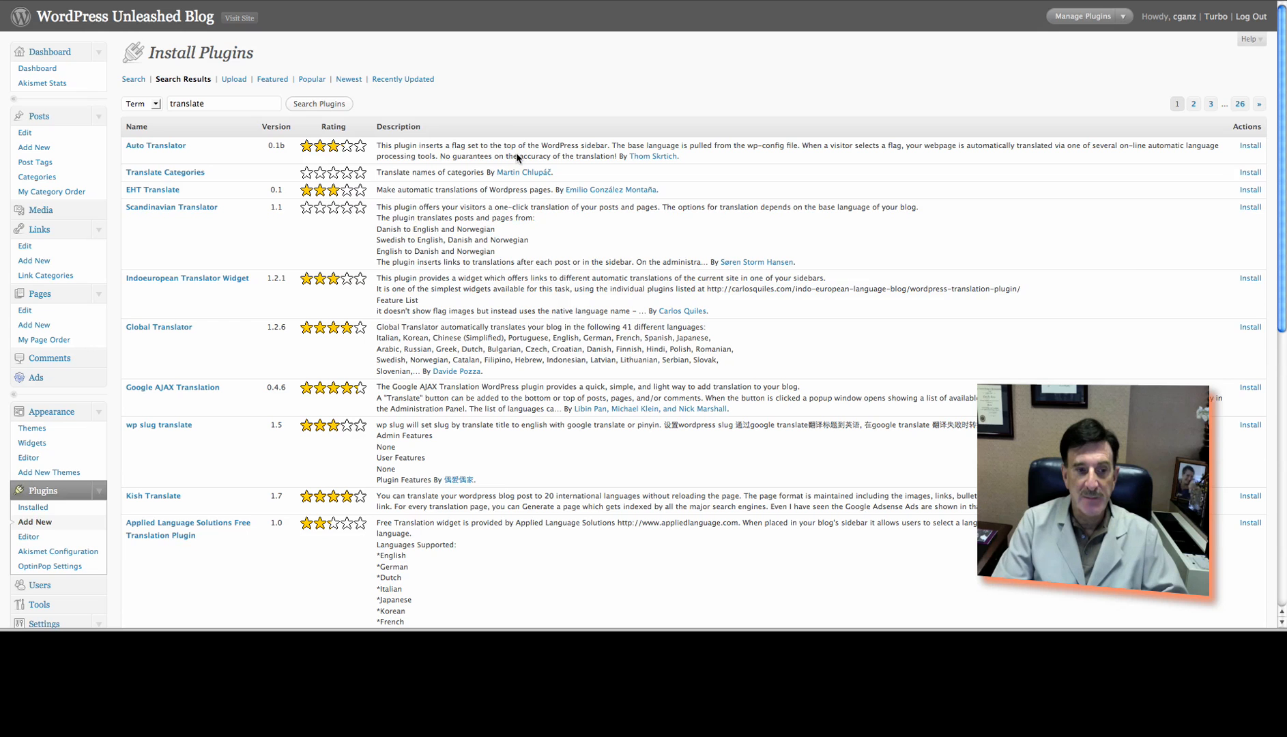
scroll(down, 3)
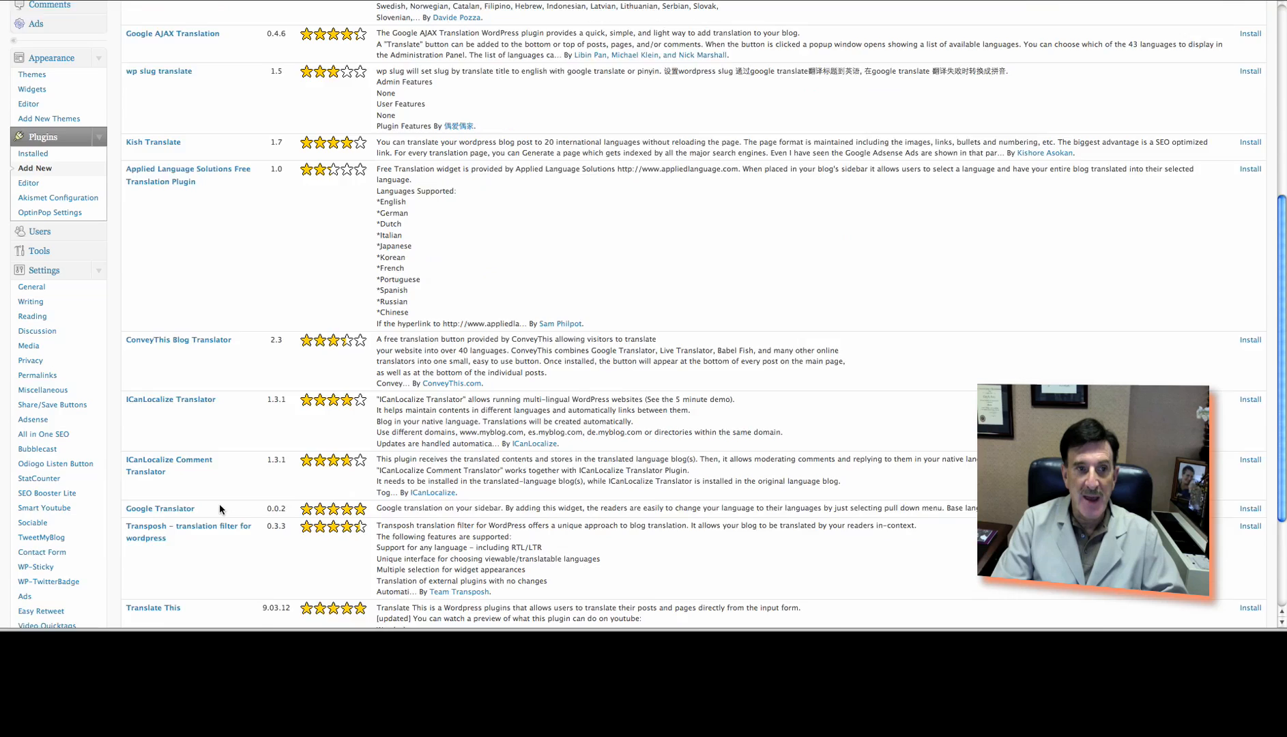
scroll(down, 3)
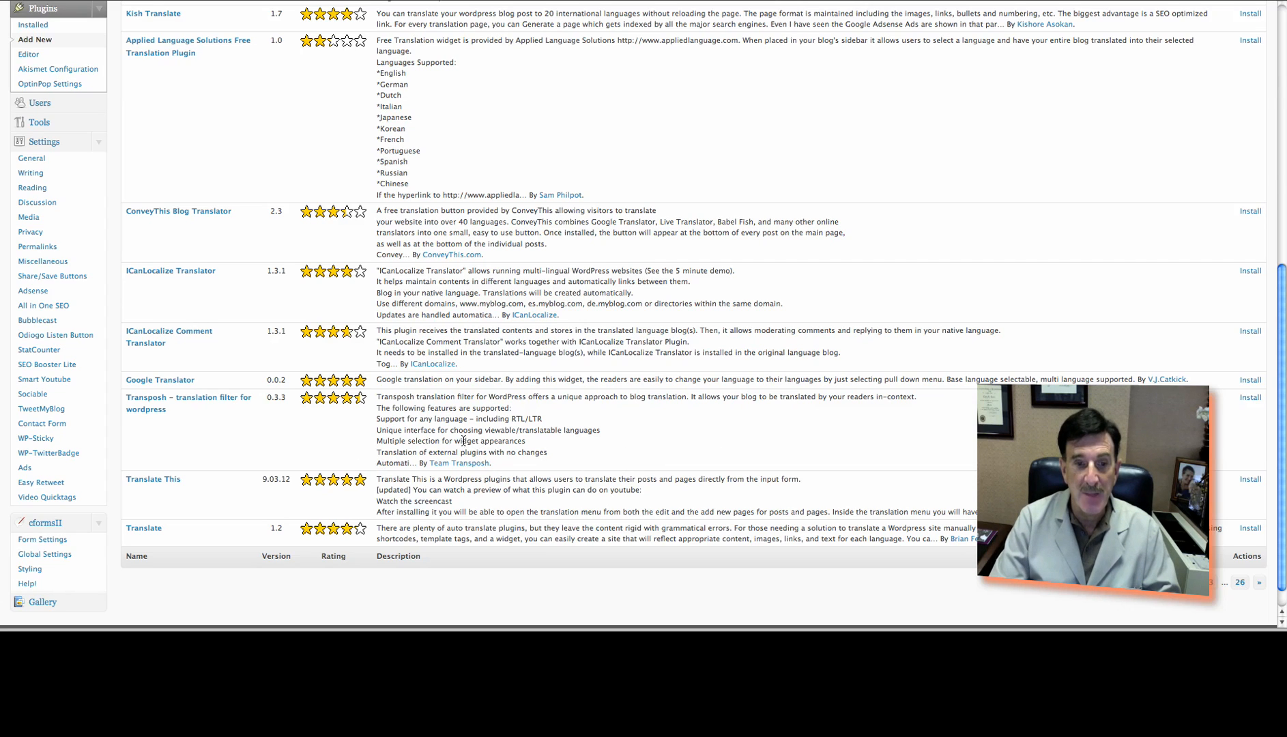
mouse_move(118, 285)
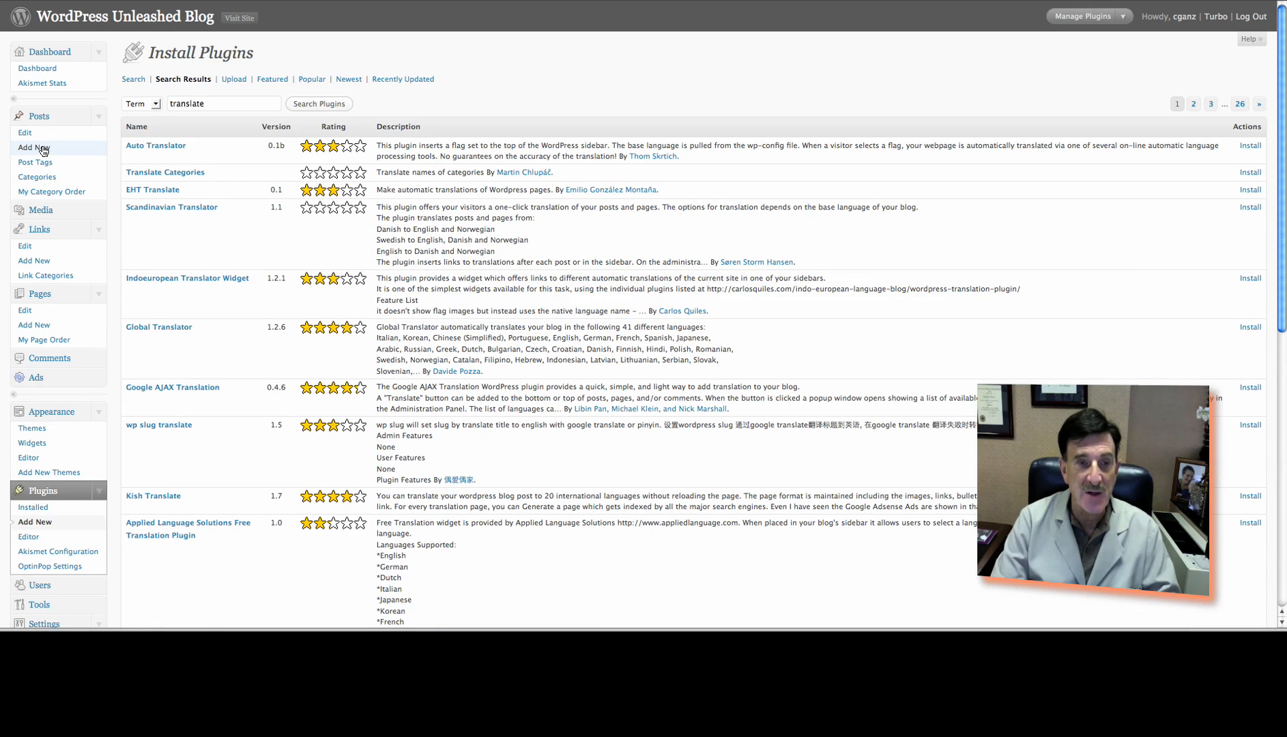
Create a new post reading "This is a test post." and bring up the Translate This dialog
click(34, 148)
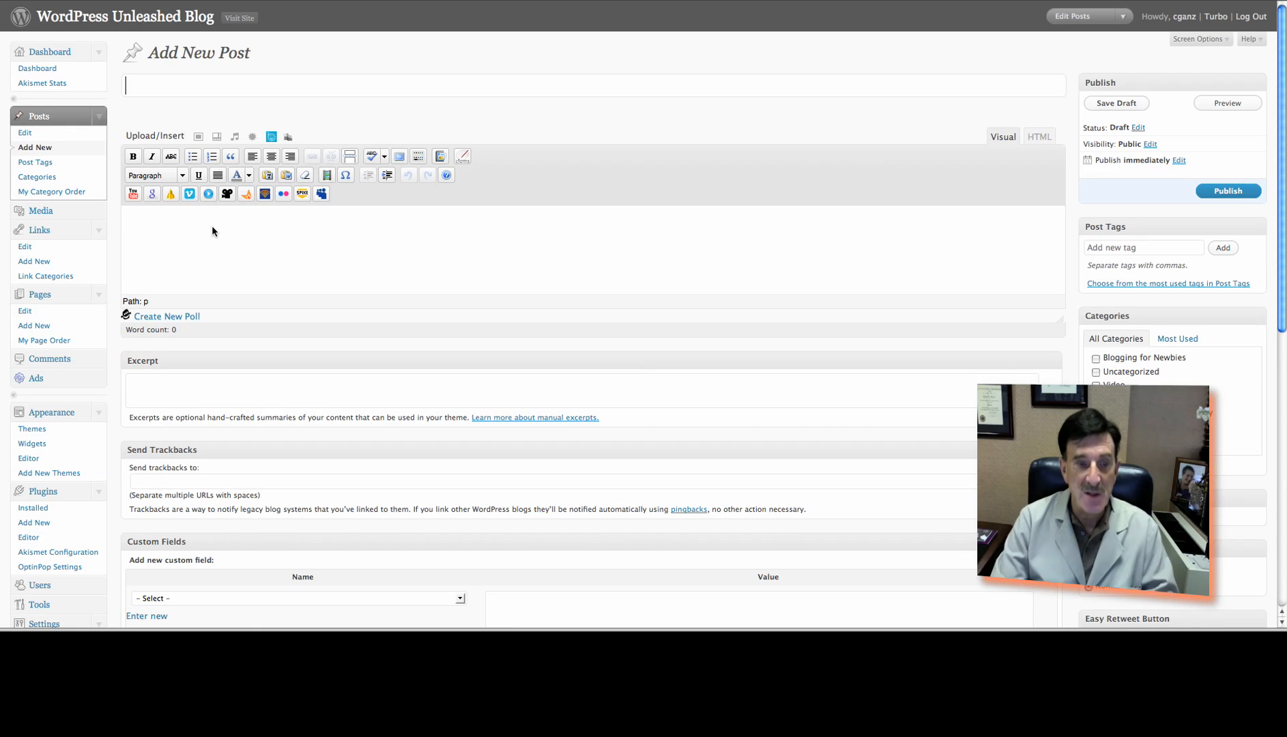
text(This is a test)
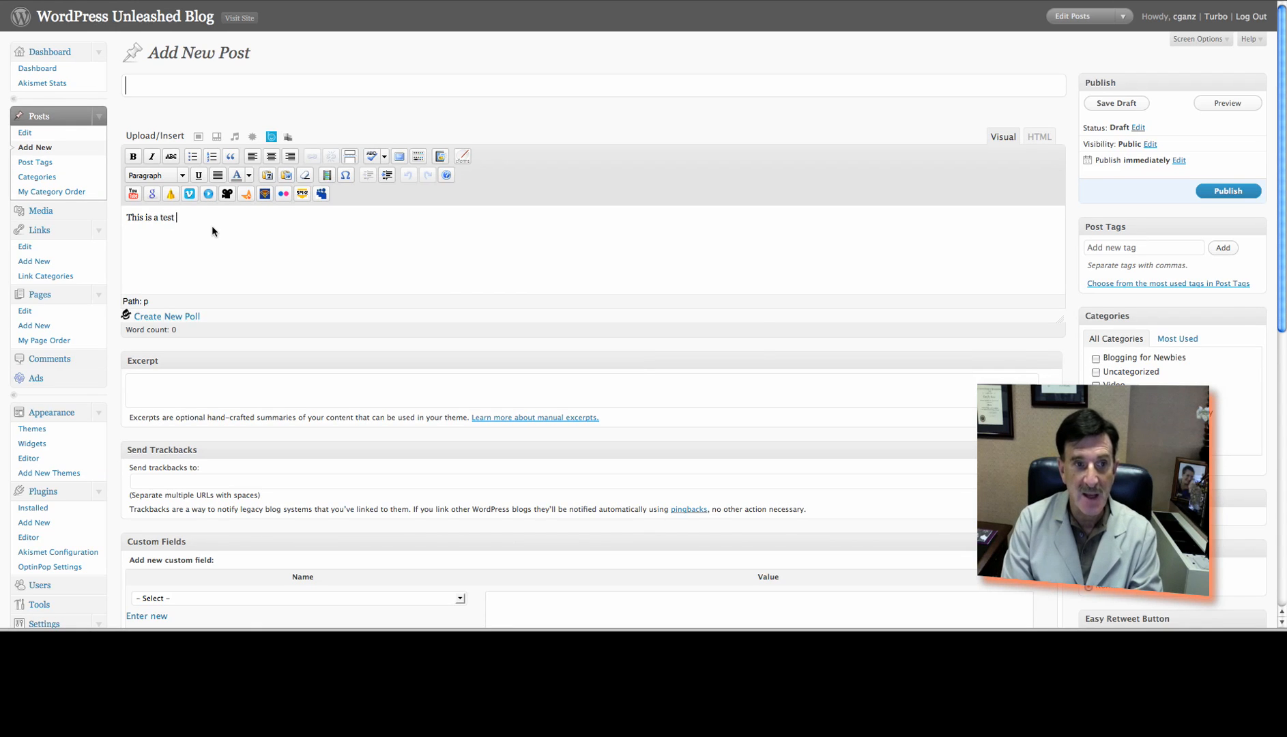
text(post.)
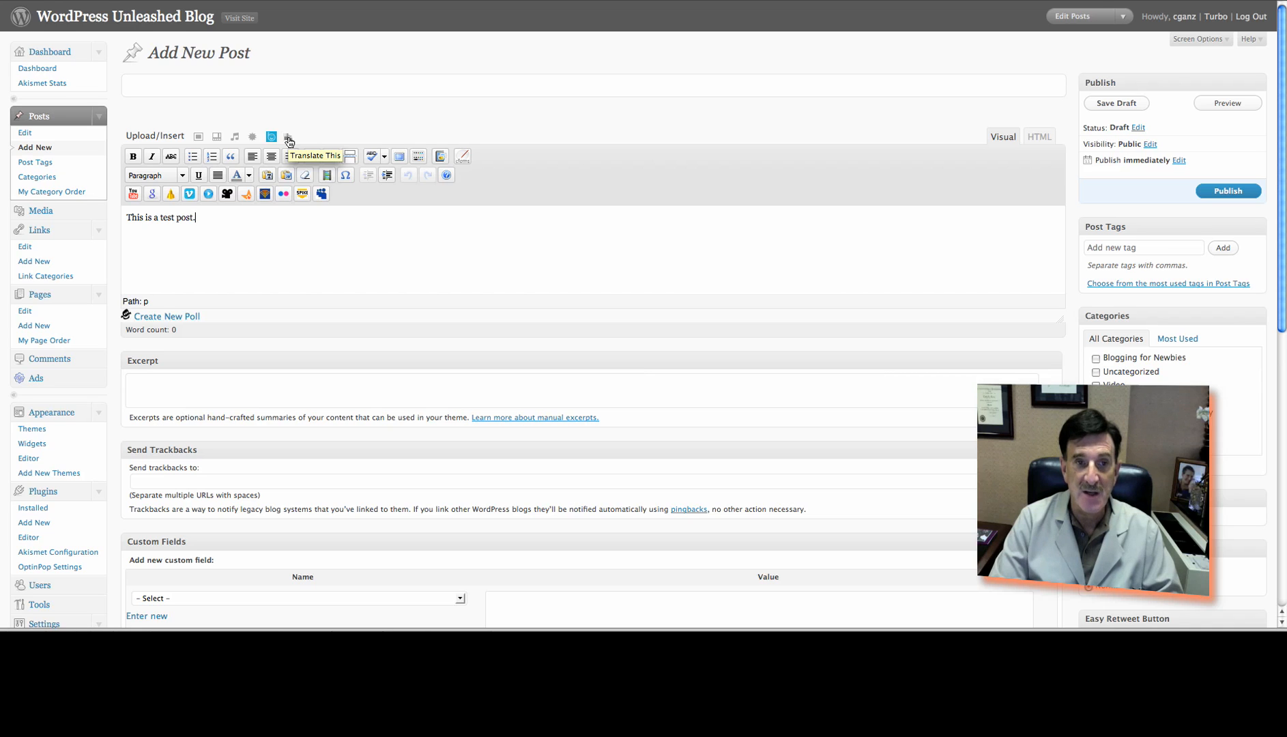
click(288, 137)
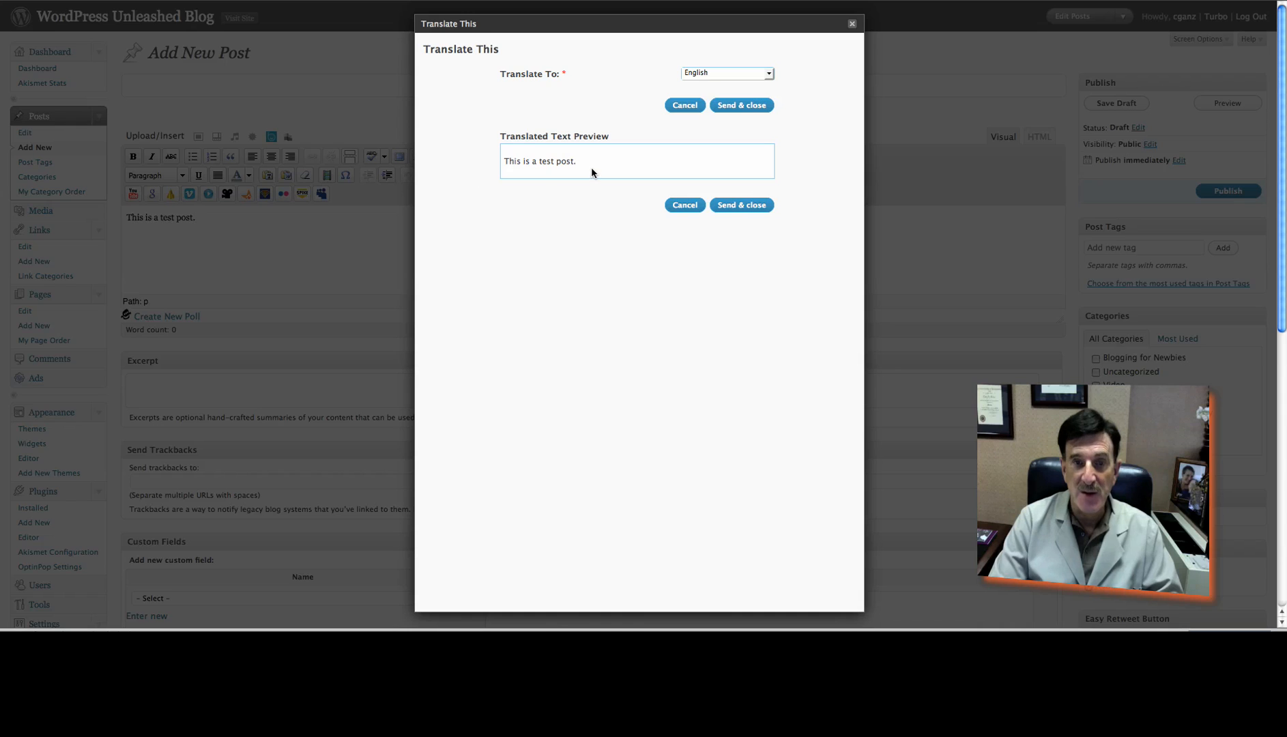
mouse_move(748, 60)
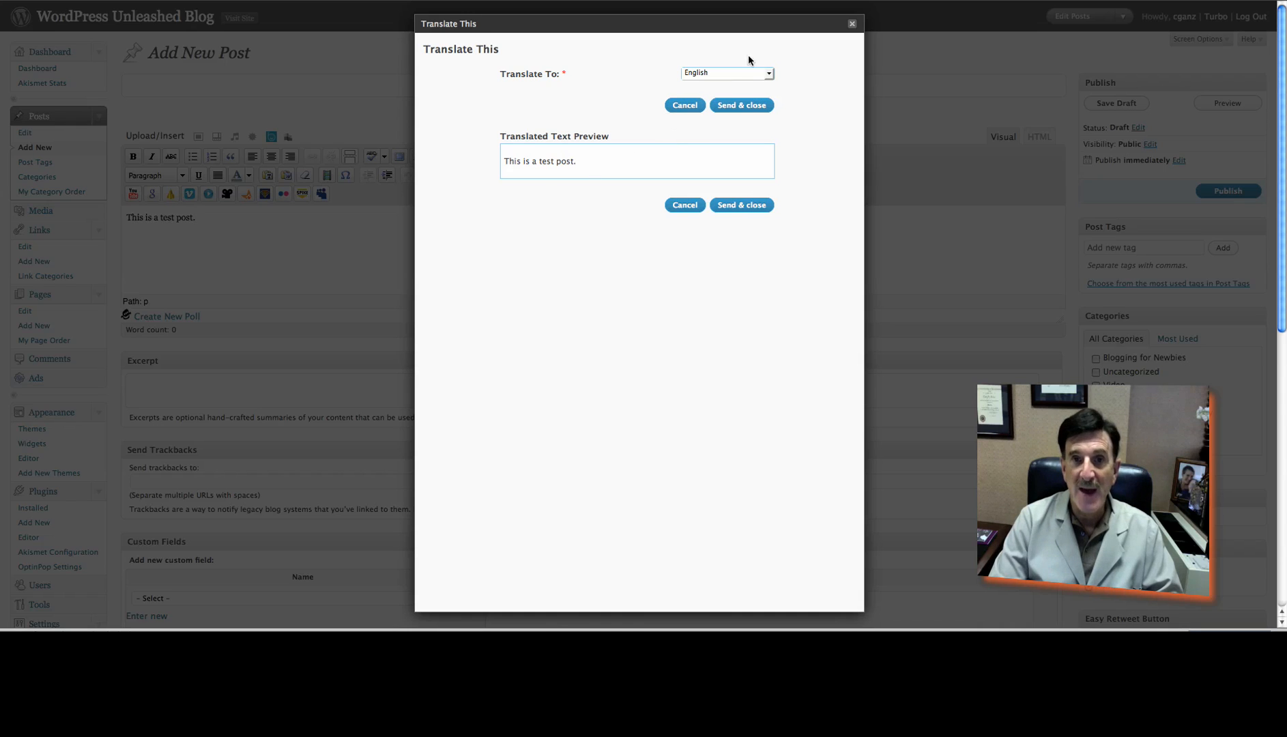
Choose Danish as the target language and send "Dette er en test post." into the post
click(726, 73)
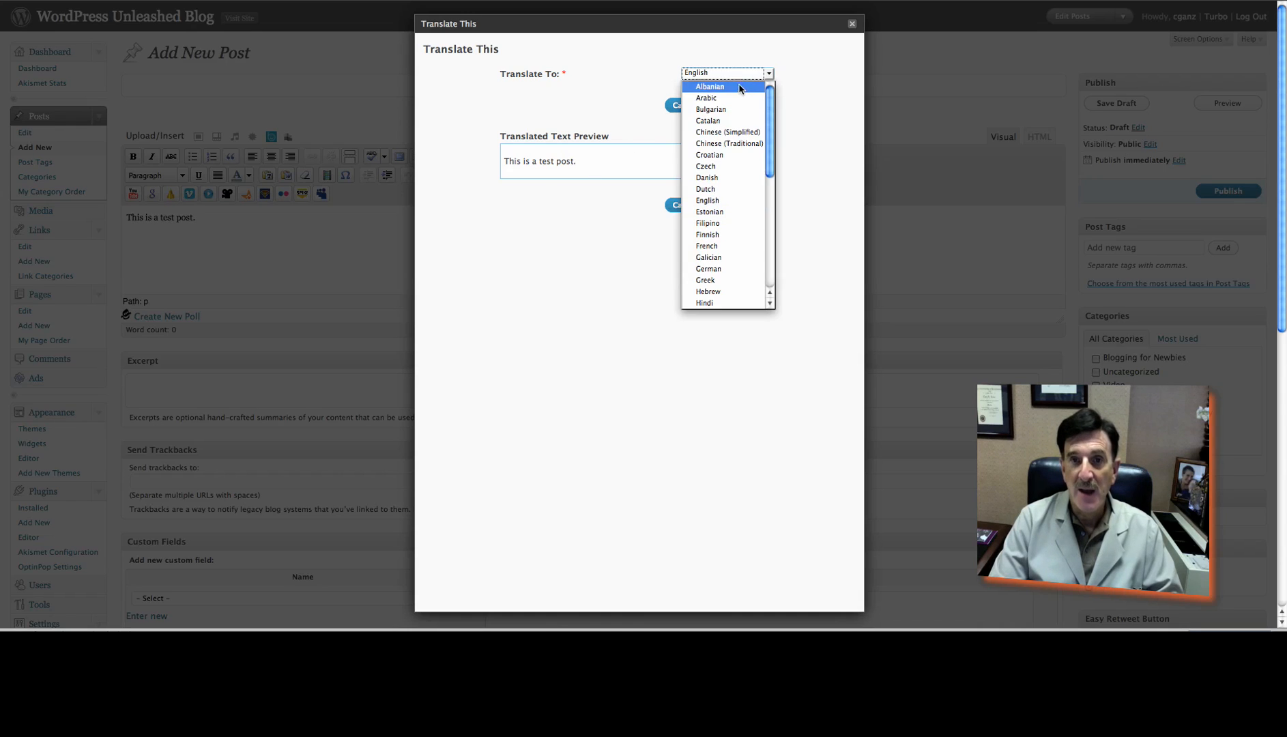
scroll(down, 3)
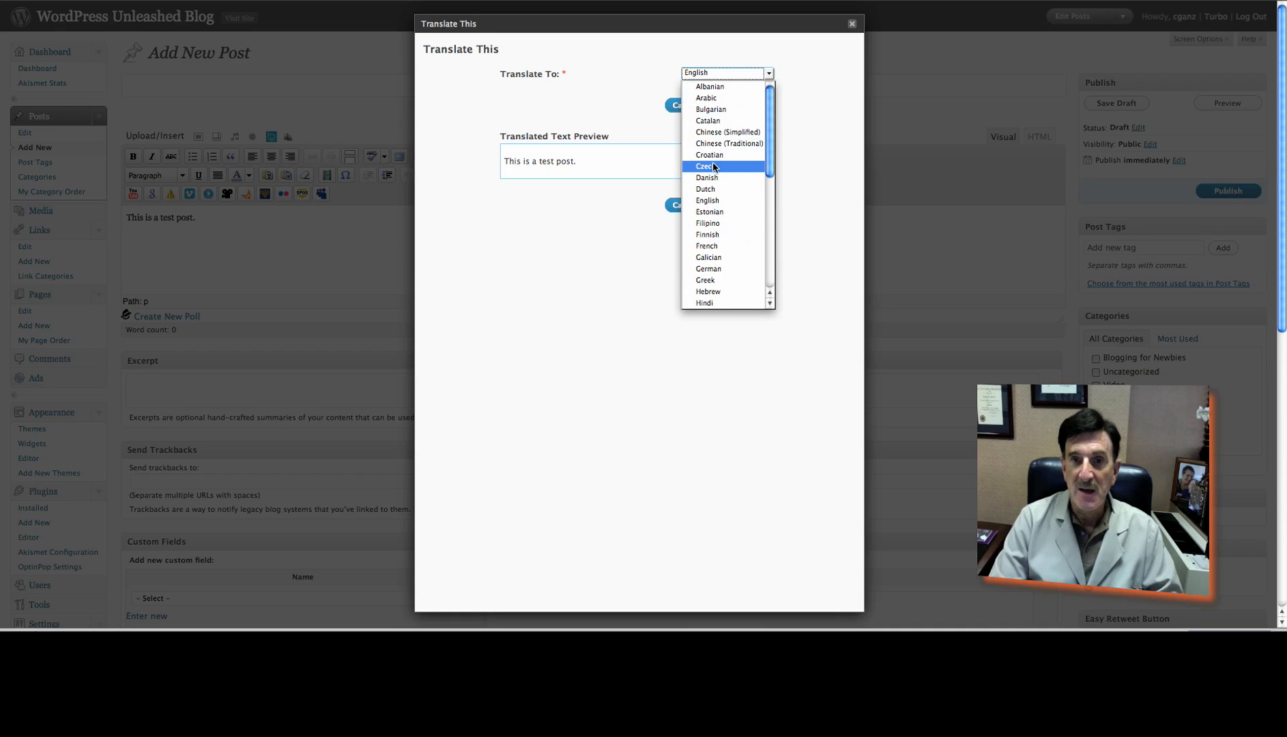
click(708, 154)
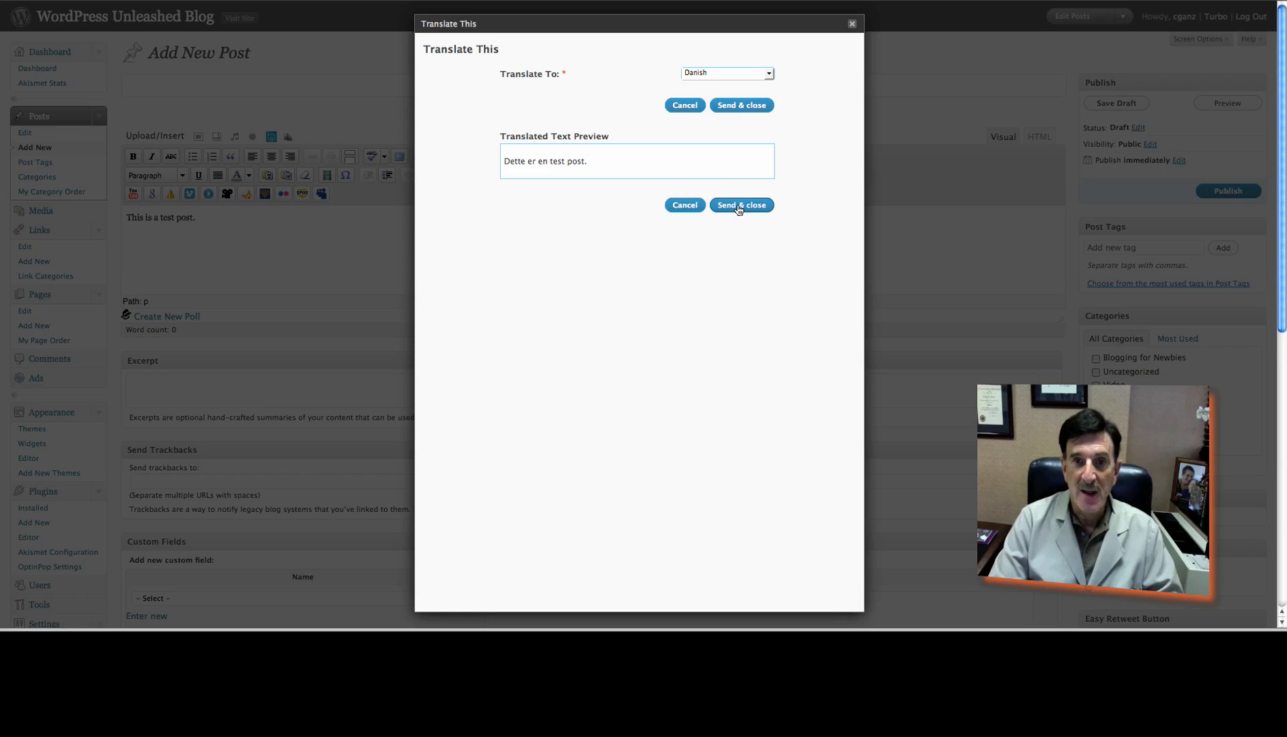
mouse_move(584, 171)
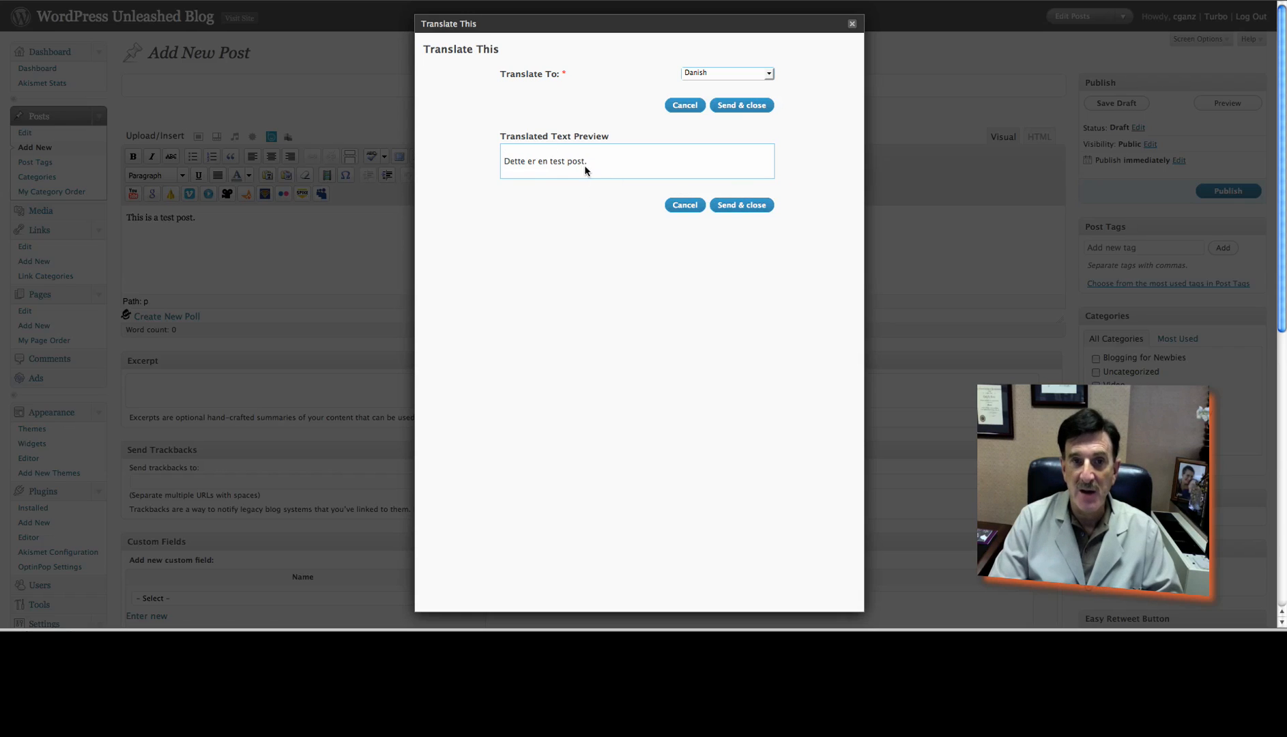
click(739, 205)
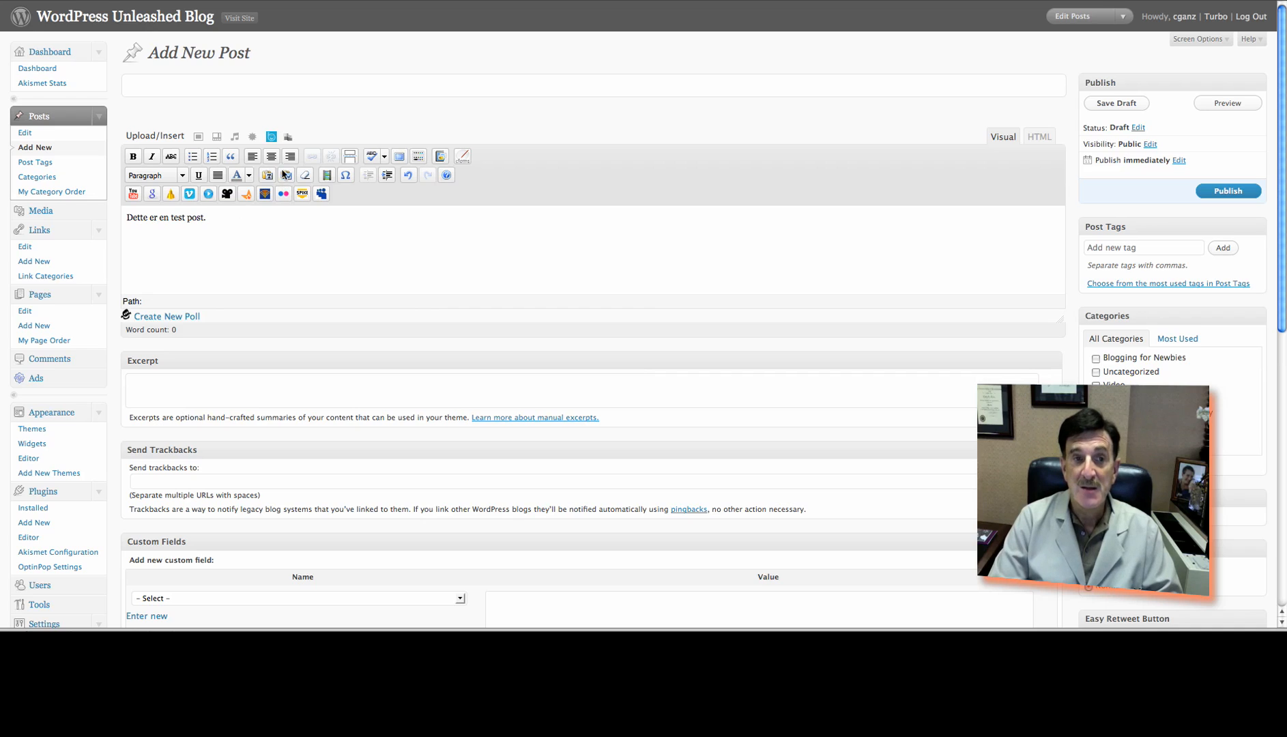
mouse_move(258, 259)
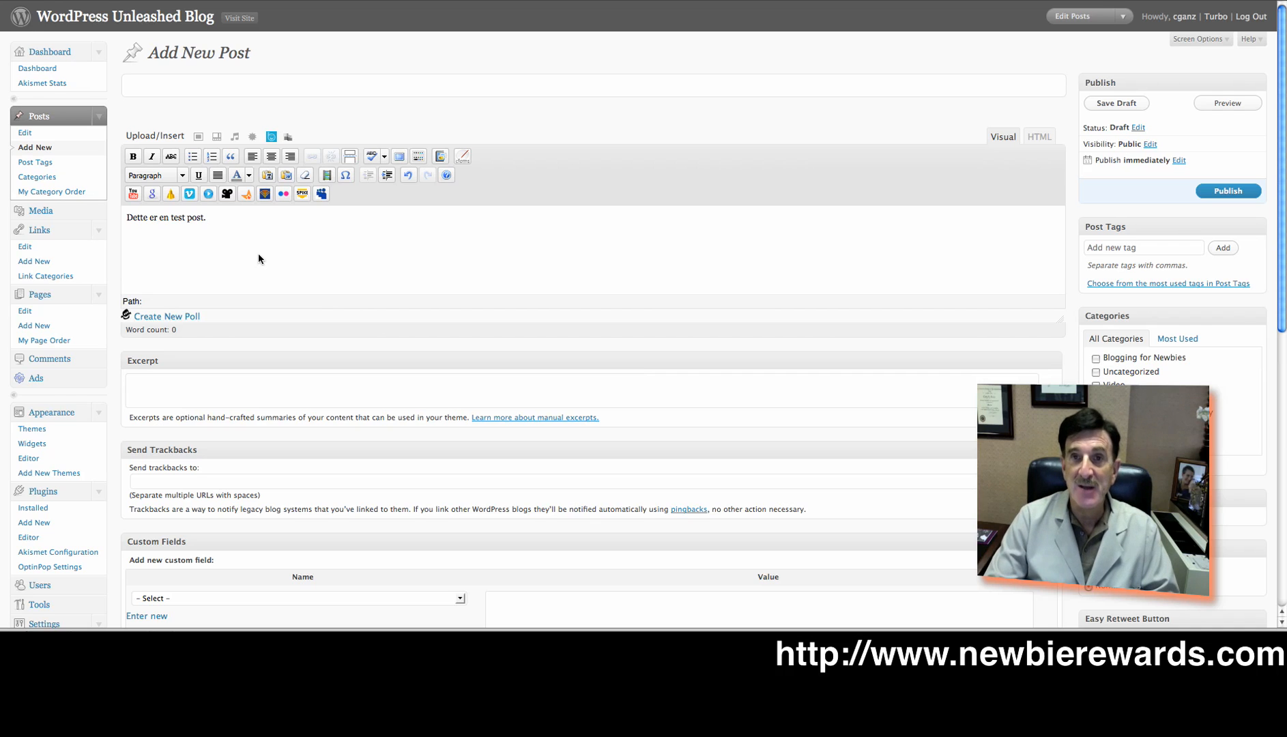
Save the Danish-text post as a draft
click(1115, 102)
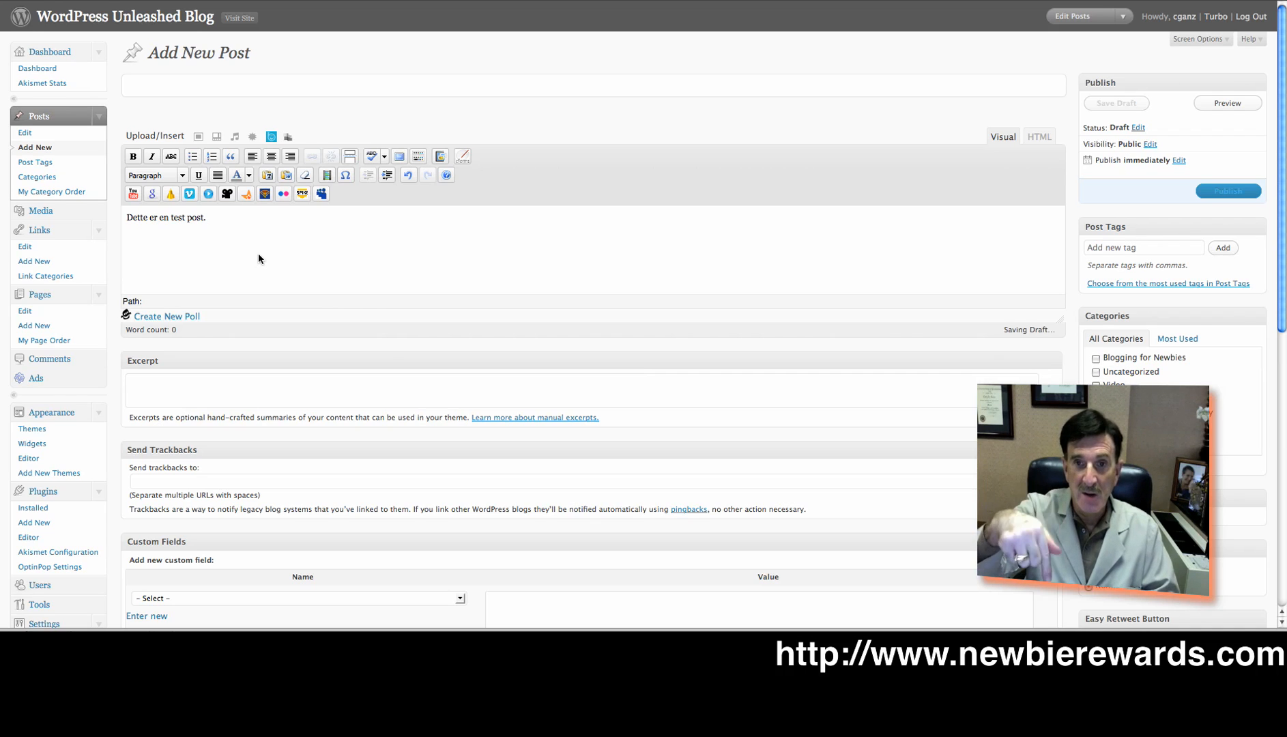